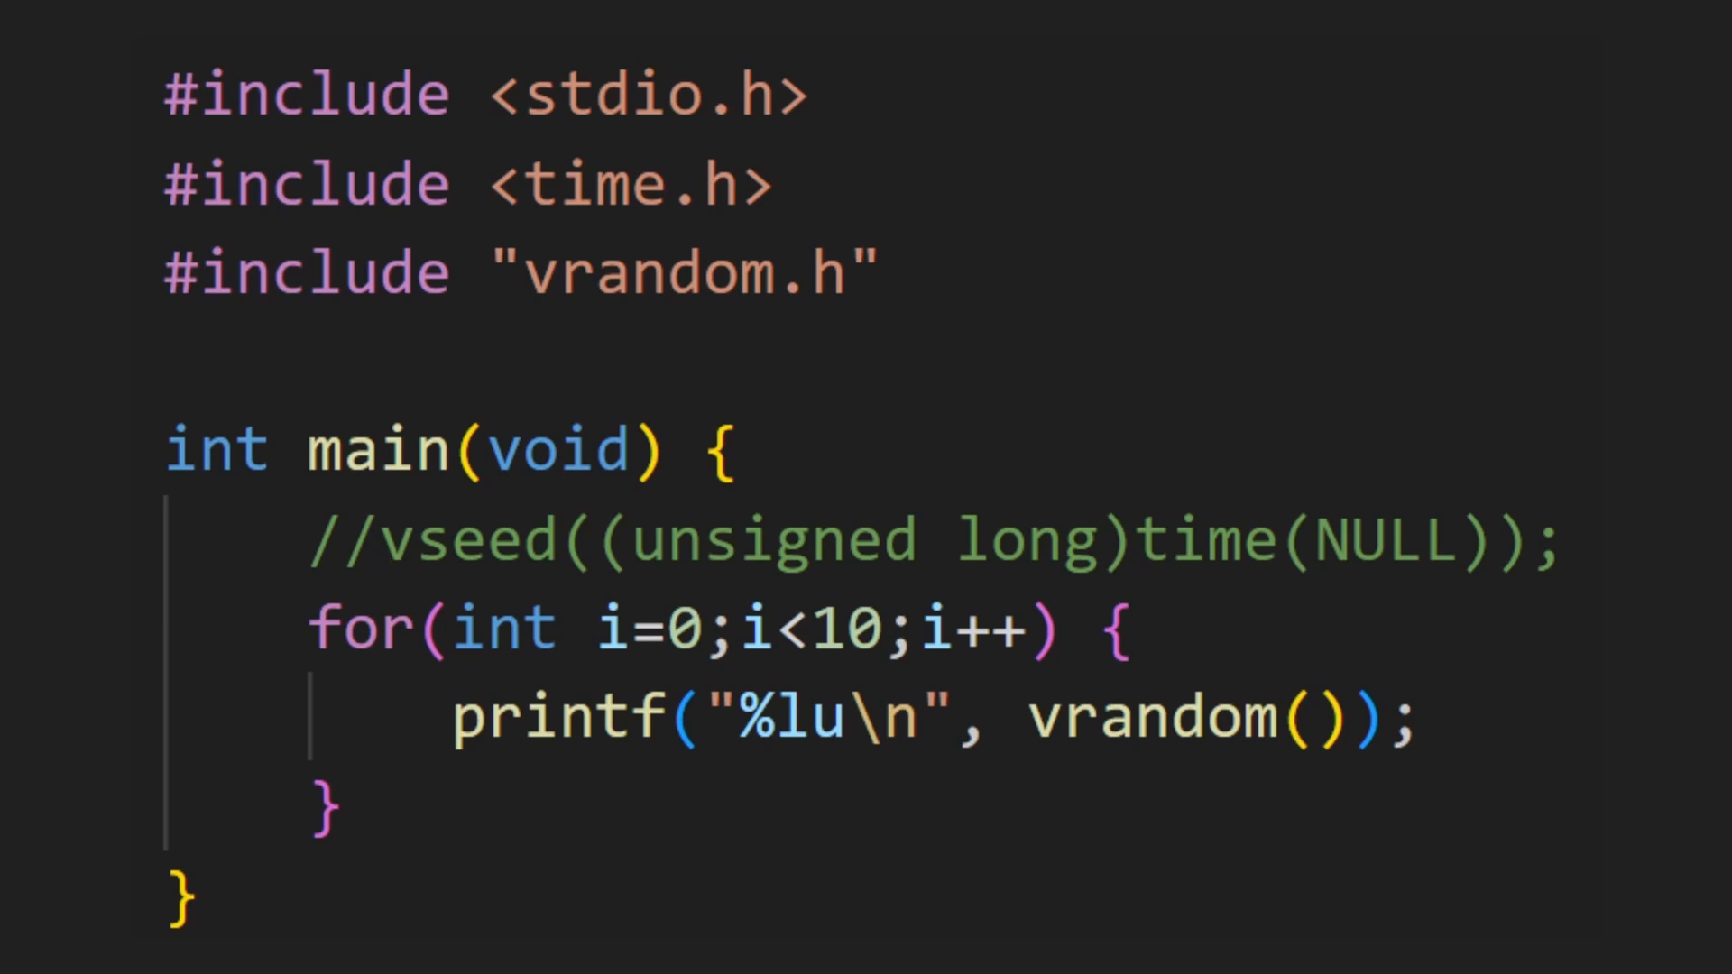
# Advance the slideshow to the vrandom.c slide with the C generator and seeding functions
pyautogui.click(624, 553)
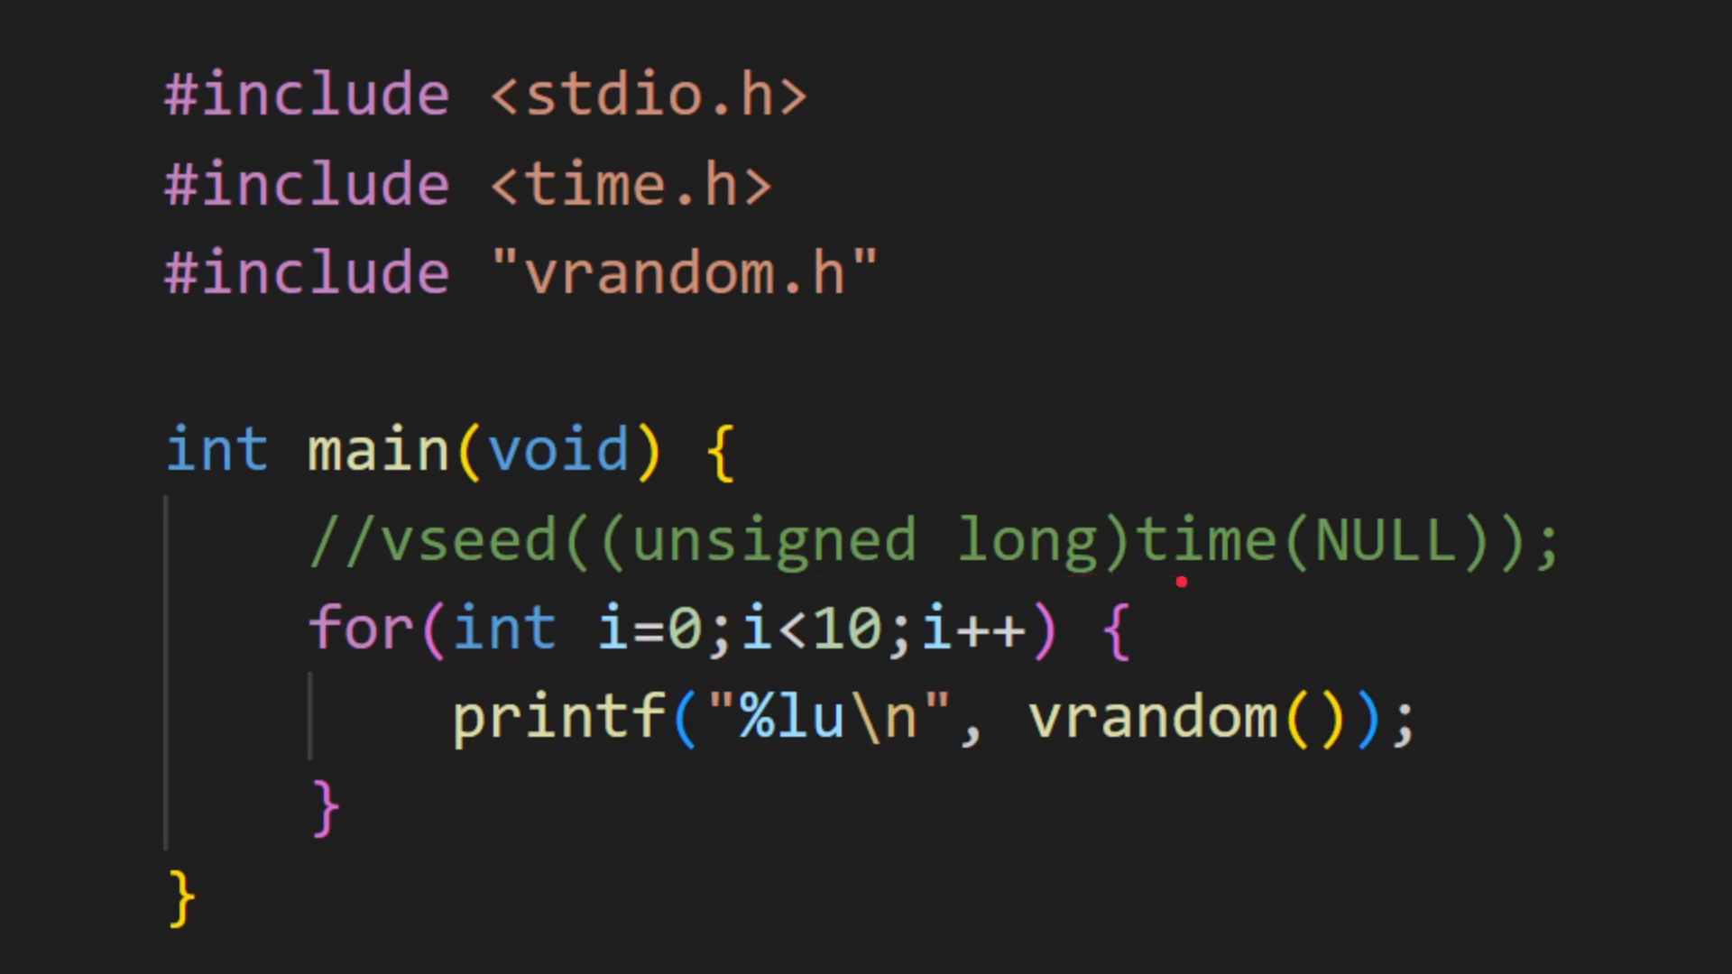
pyautogui.moveTo(1410, 584)
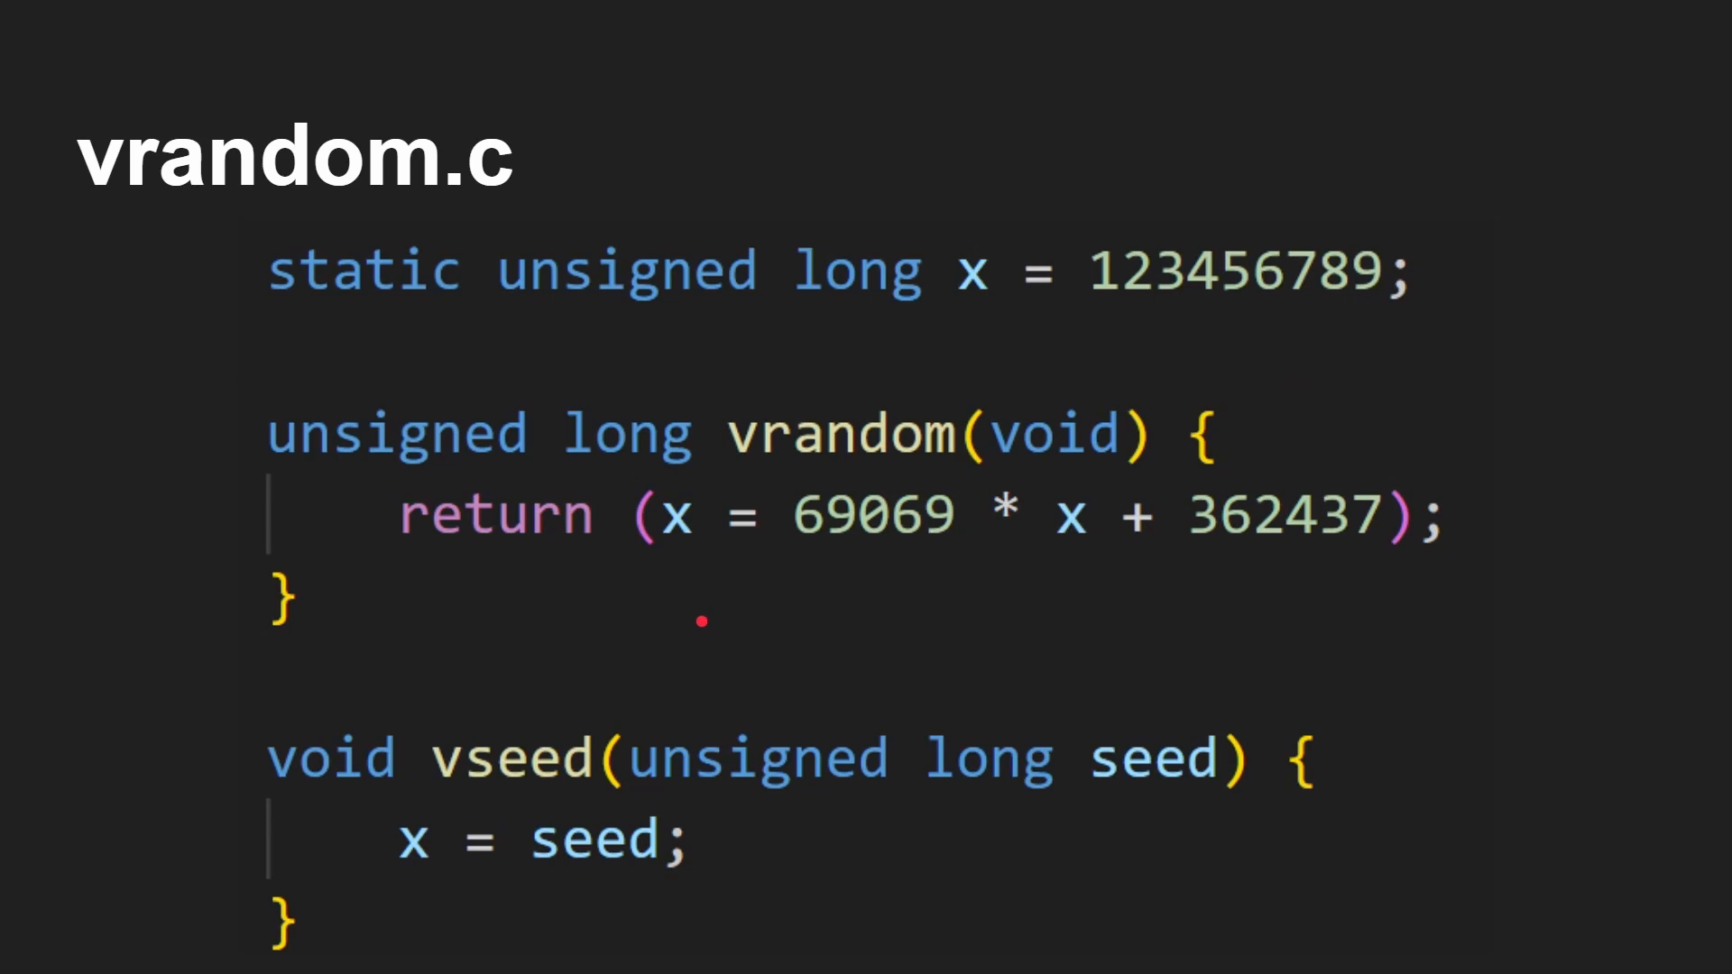
pyautogui.moveTo(839, 466)
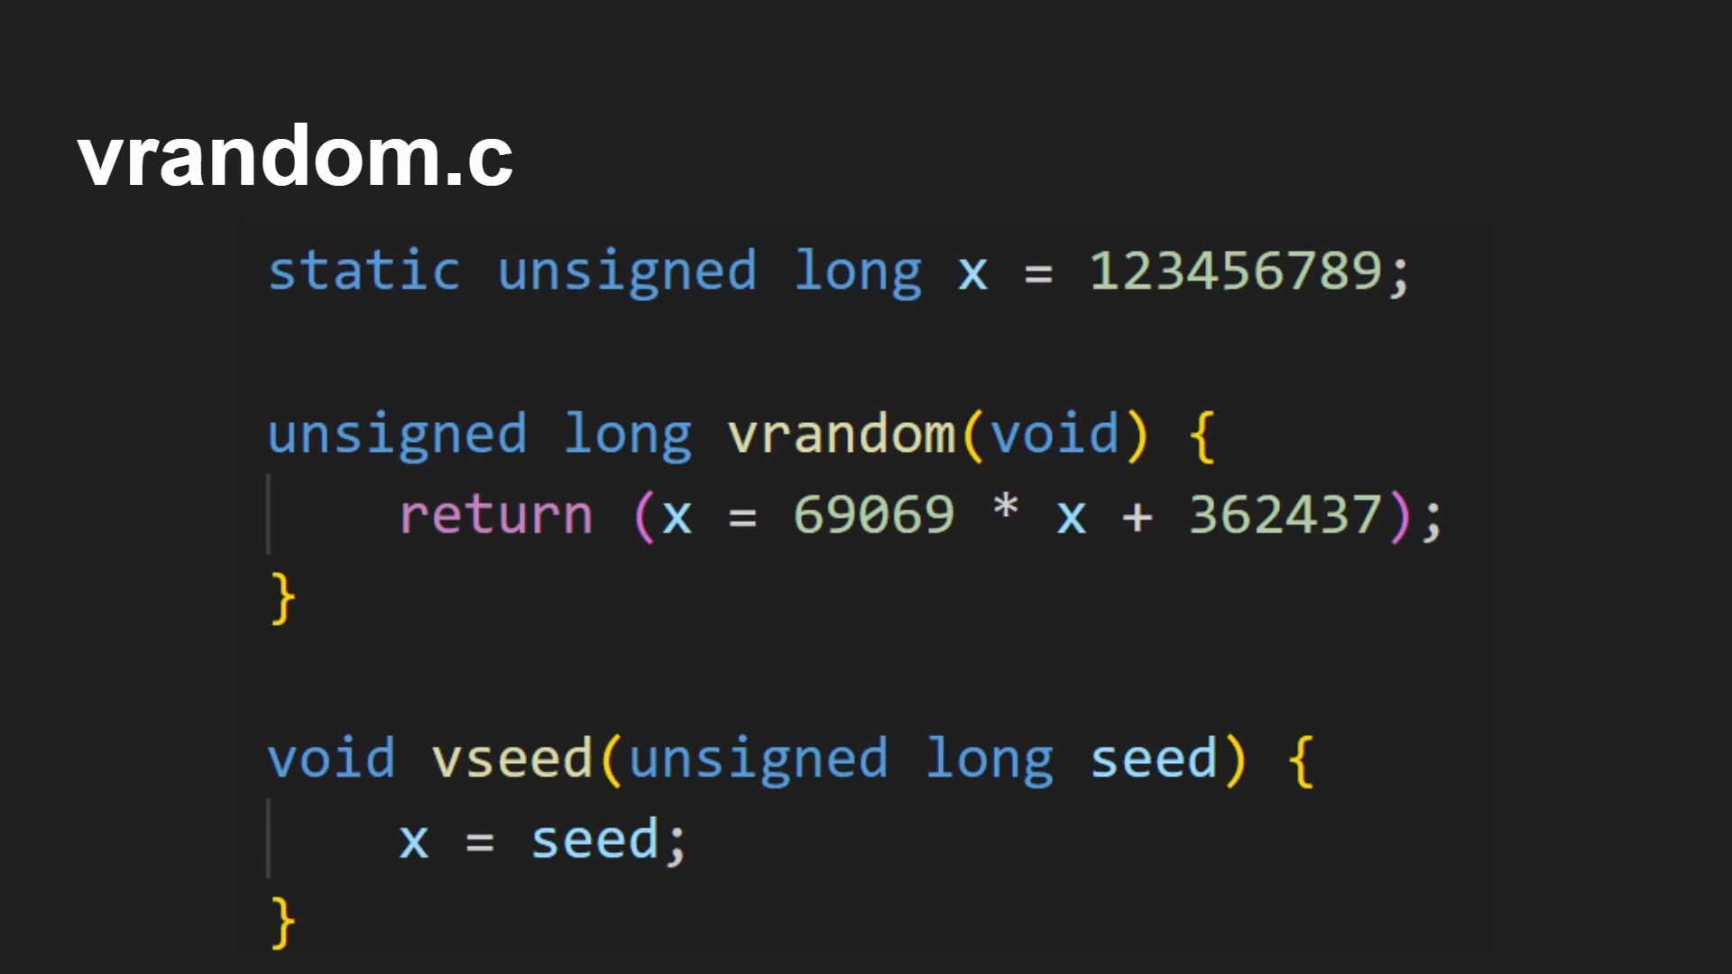
pyautogui.moveTo(839, 528); pyautogui.dragTo(1061, 520)
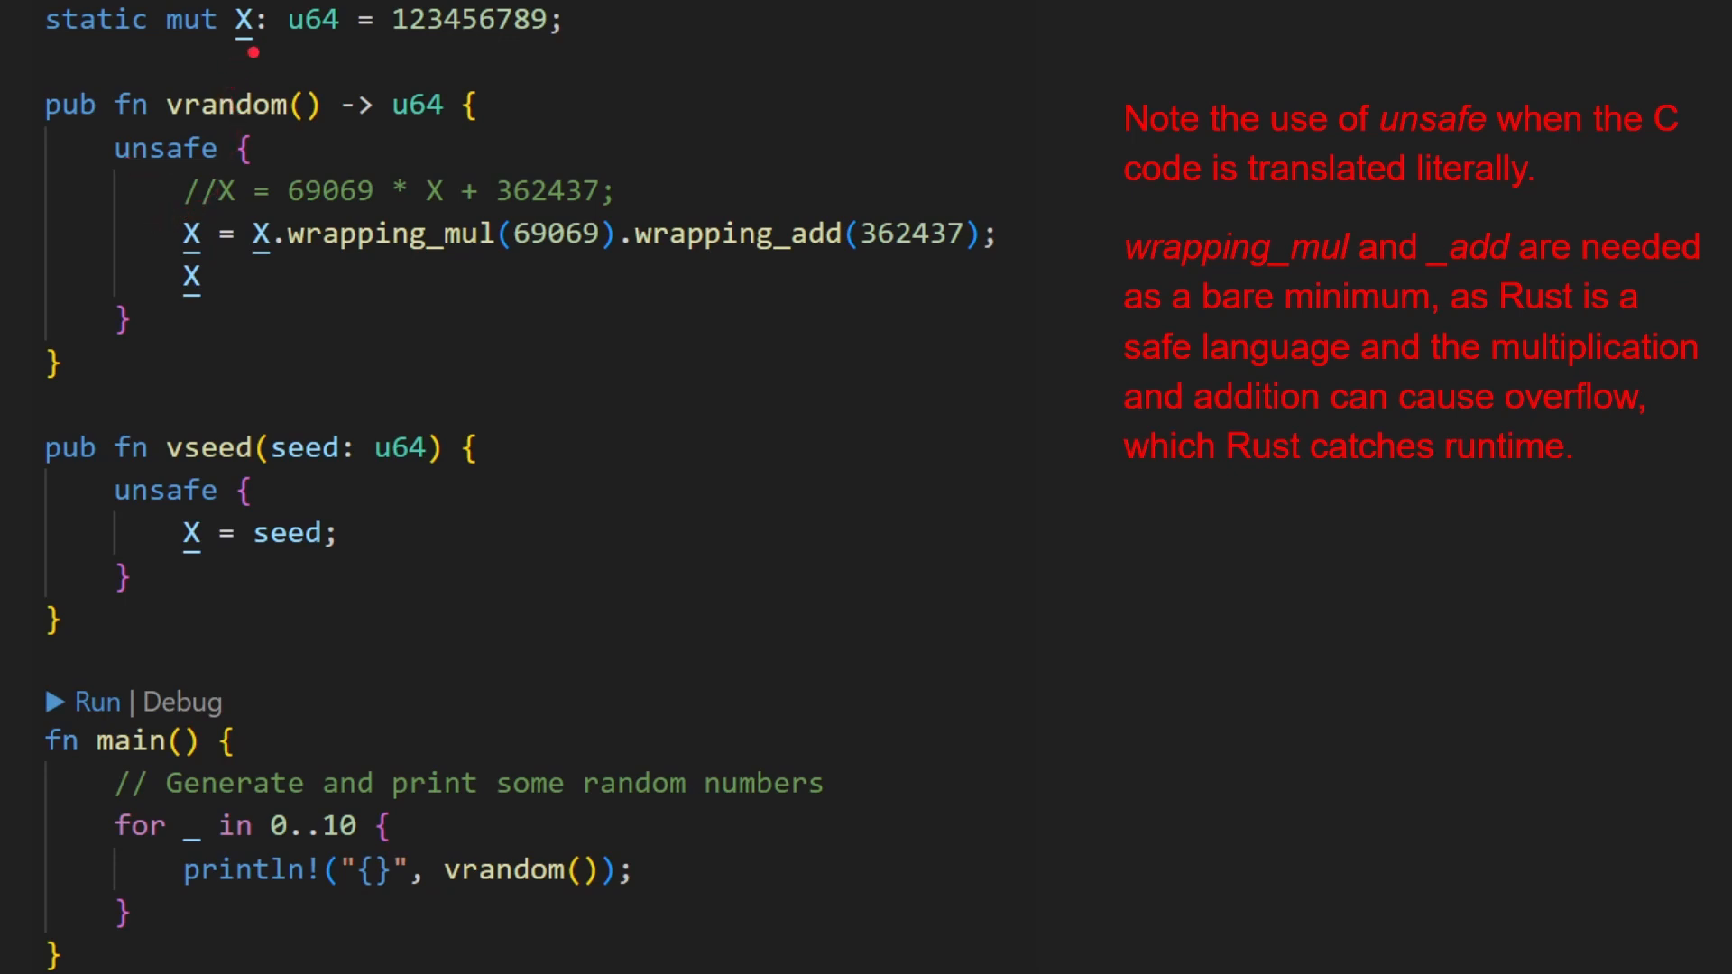
pyautogui.moveTo(397, 256)
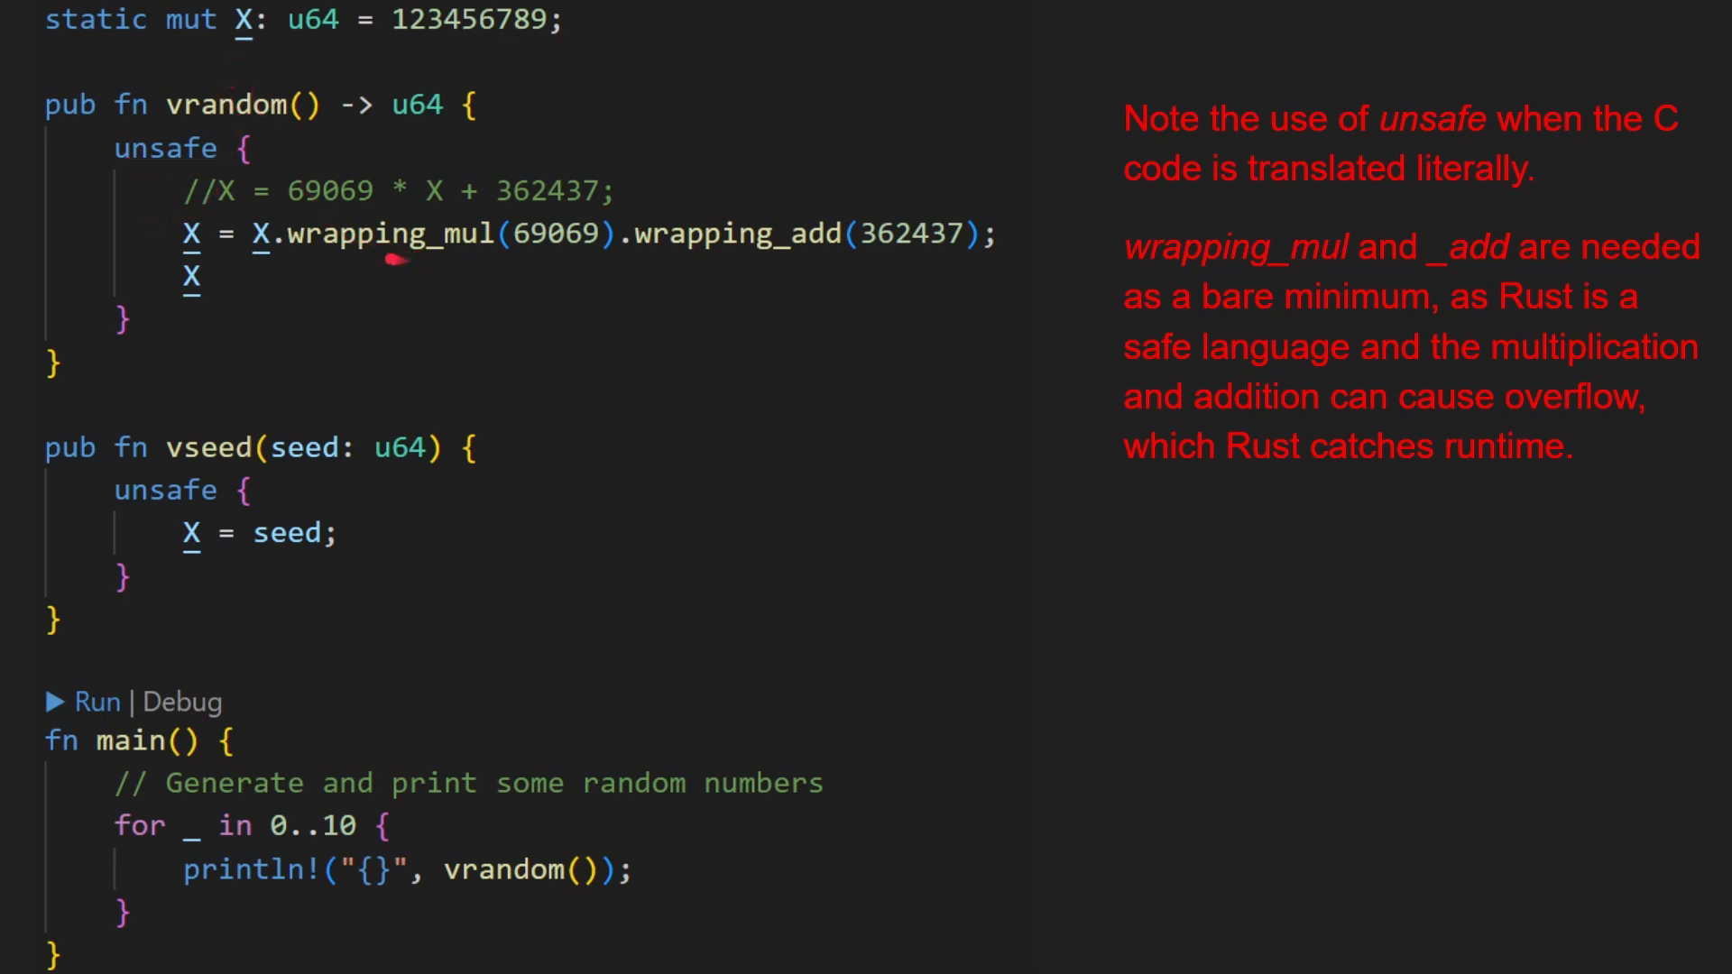
pyautogui.moveTo(680, 243)
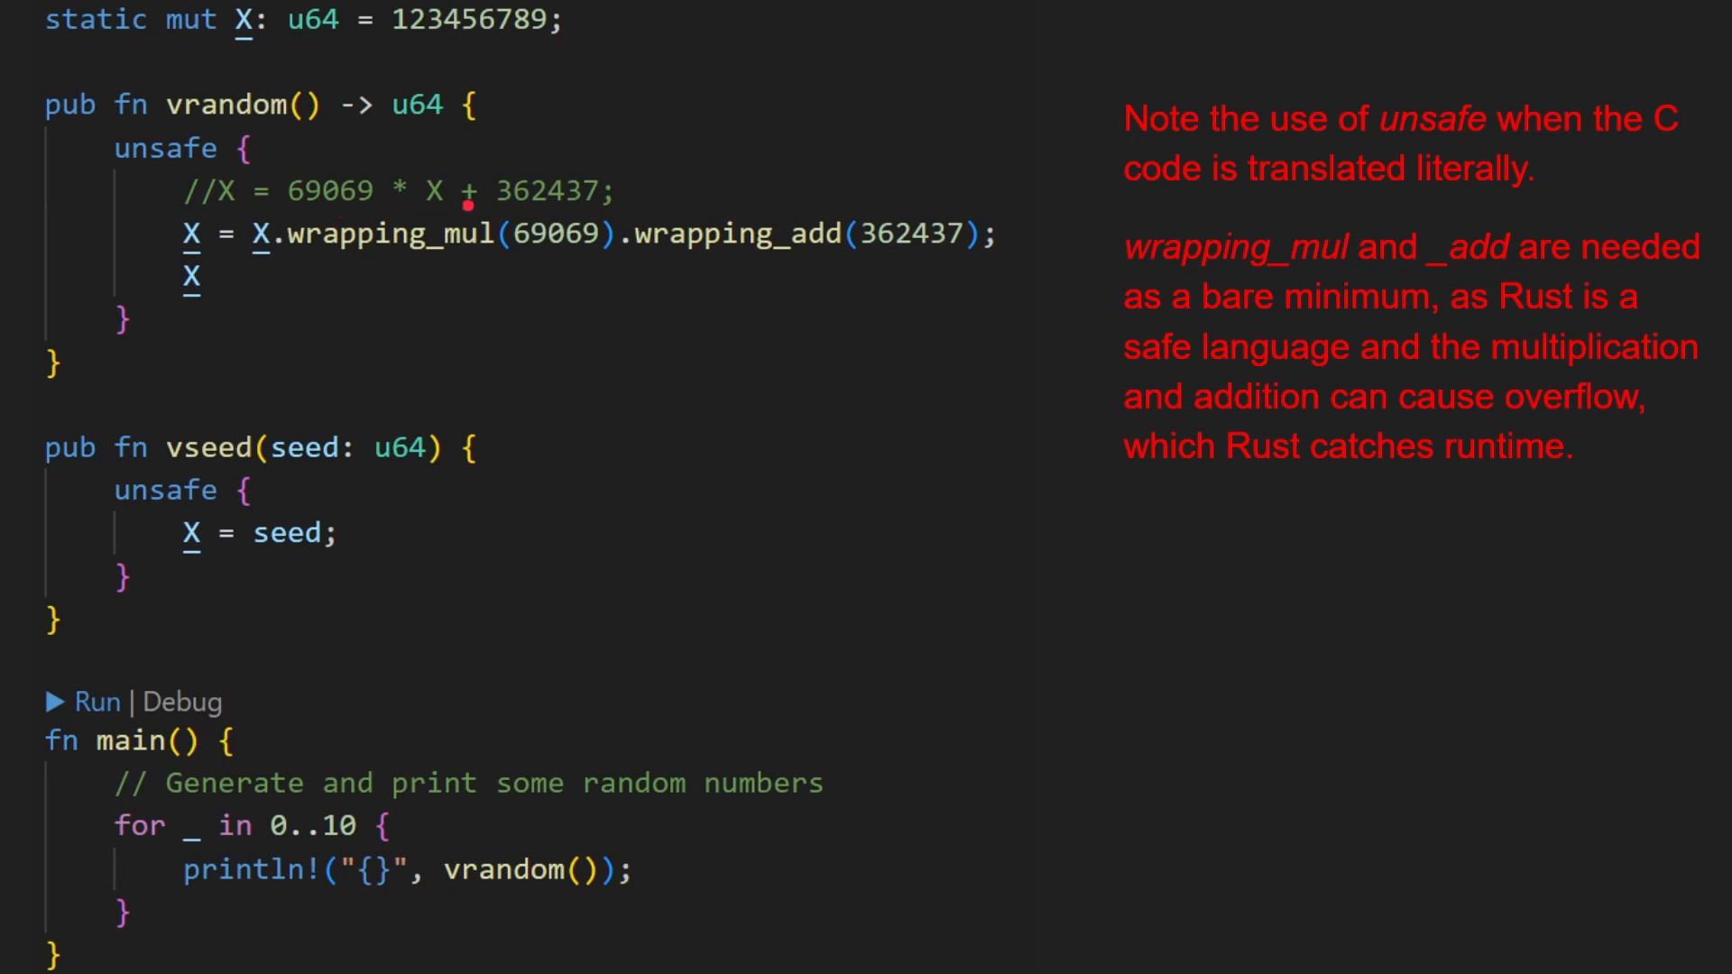
pyautogui.moveTo(410, 274)
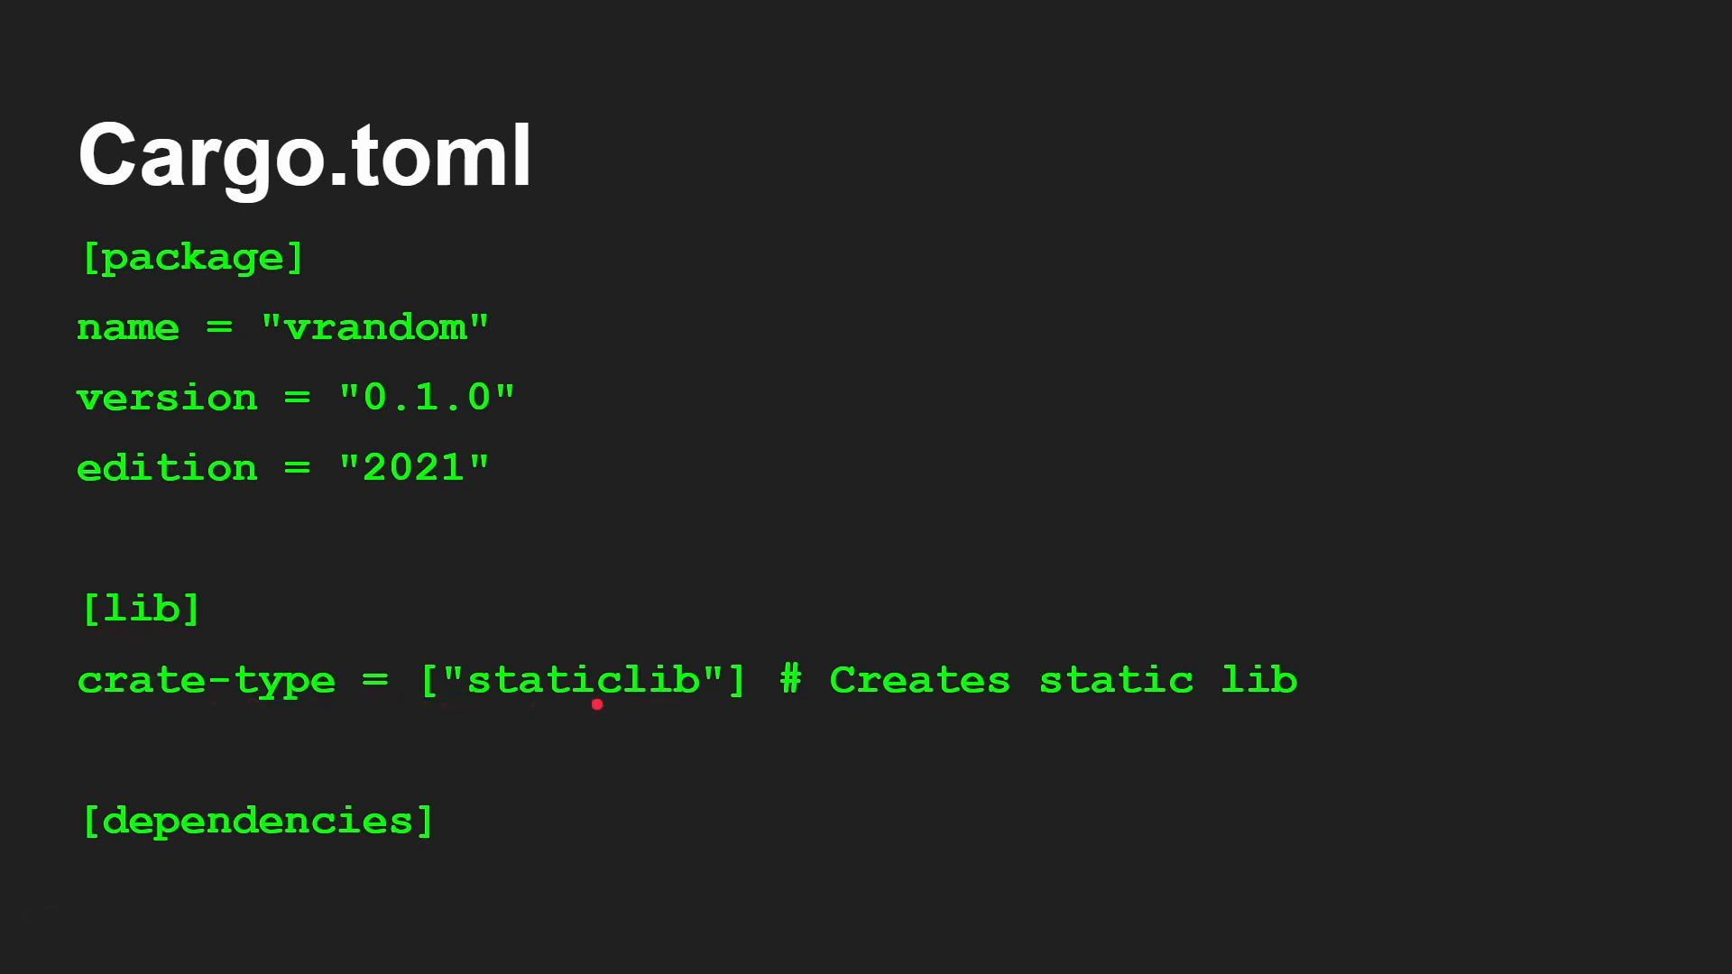
# Advance to the Cargo.toml slide configuring vrandom as a static library
pyautogui.press('Right')
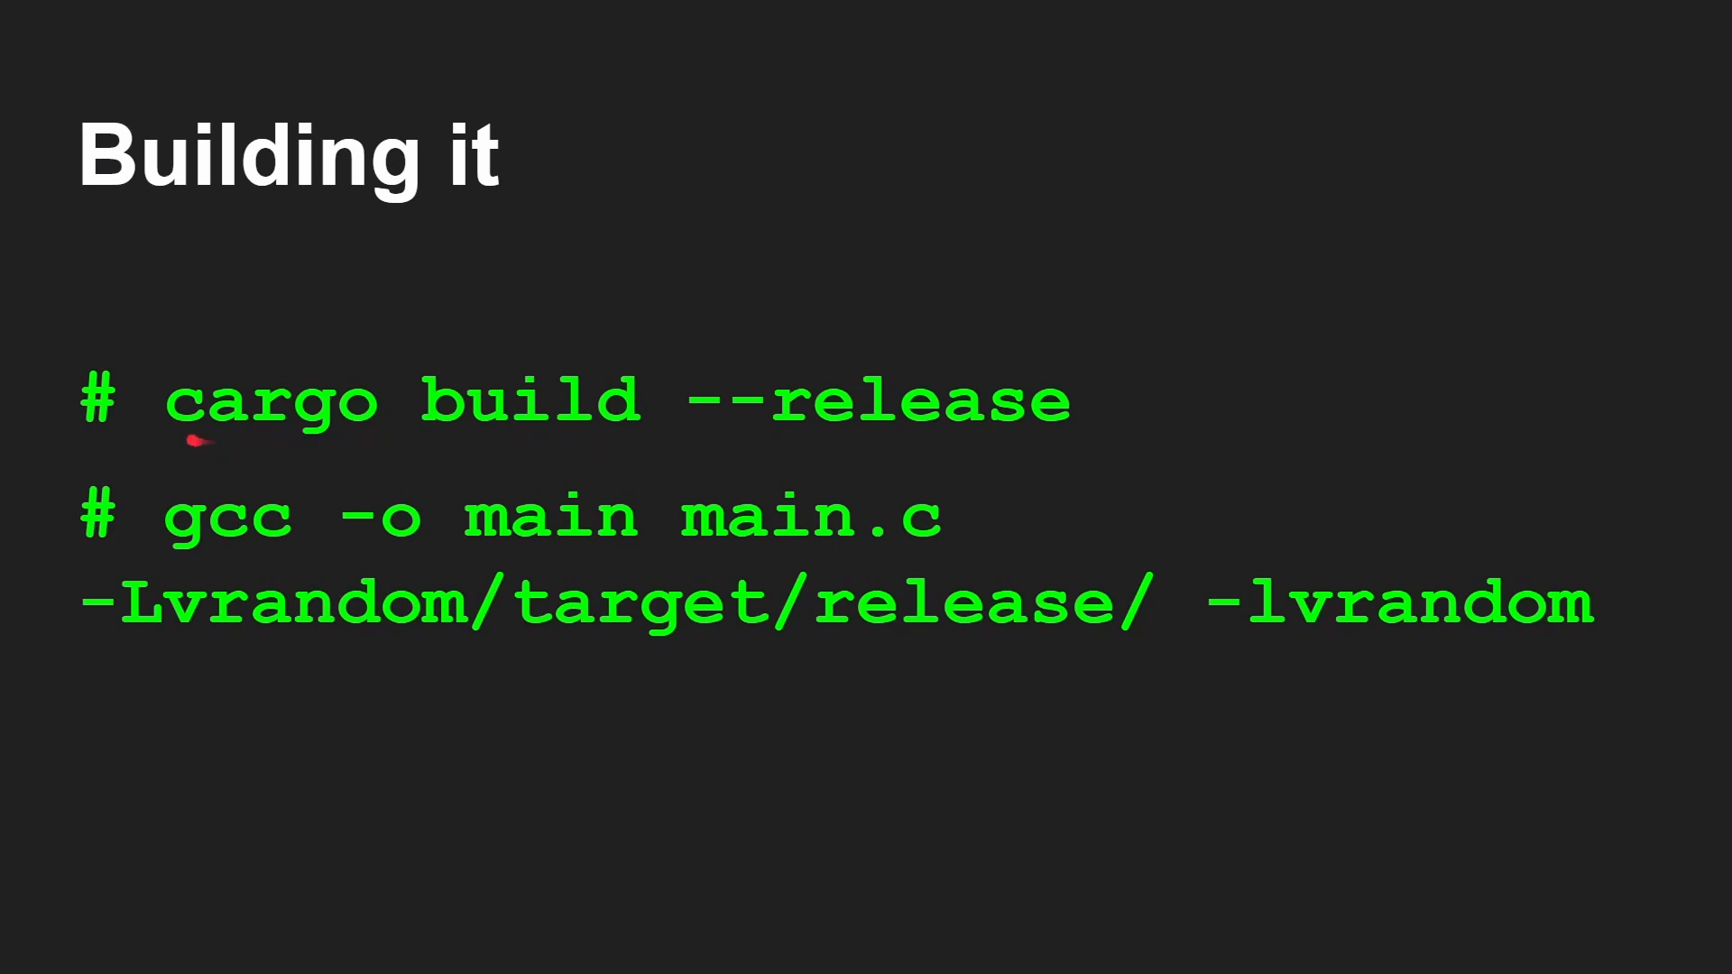
pyautogui.moveTo(343, 431)
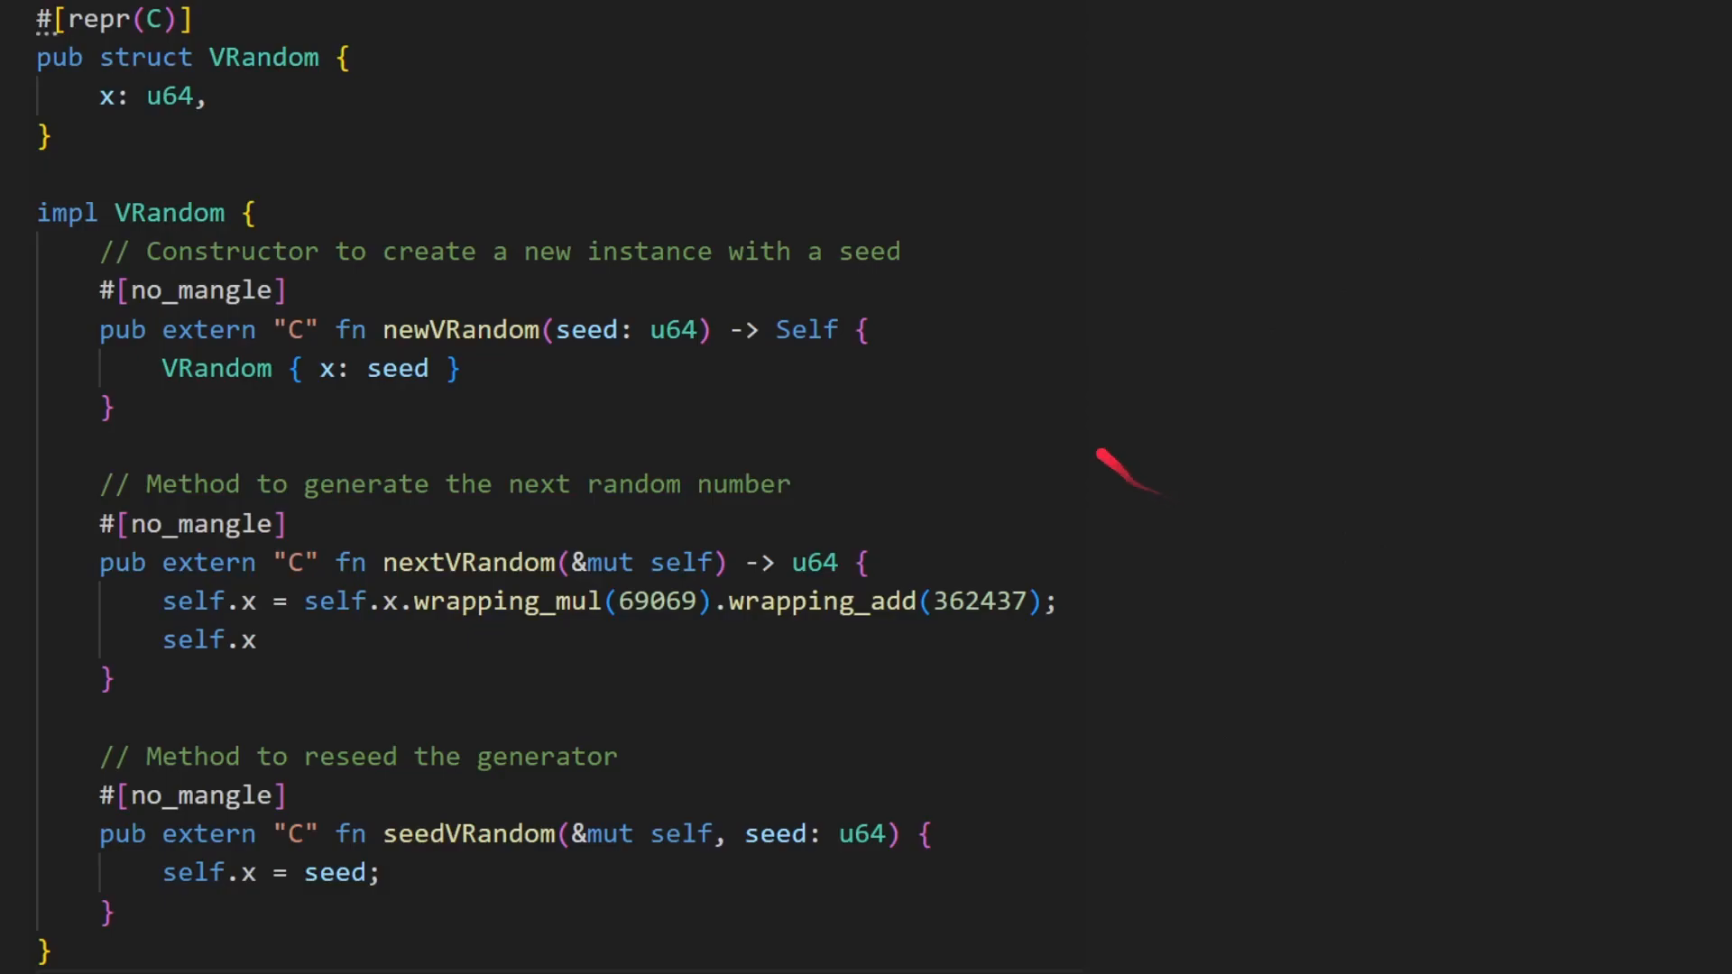
pyautogui.moveTo(353, 265)
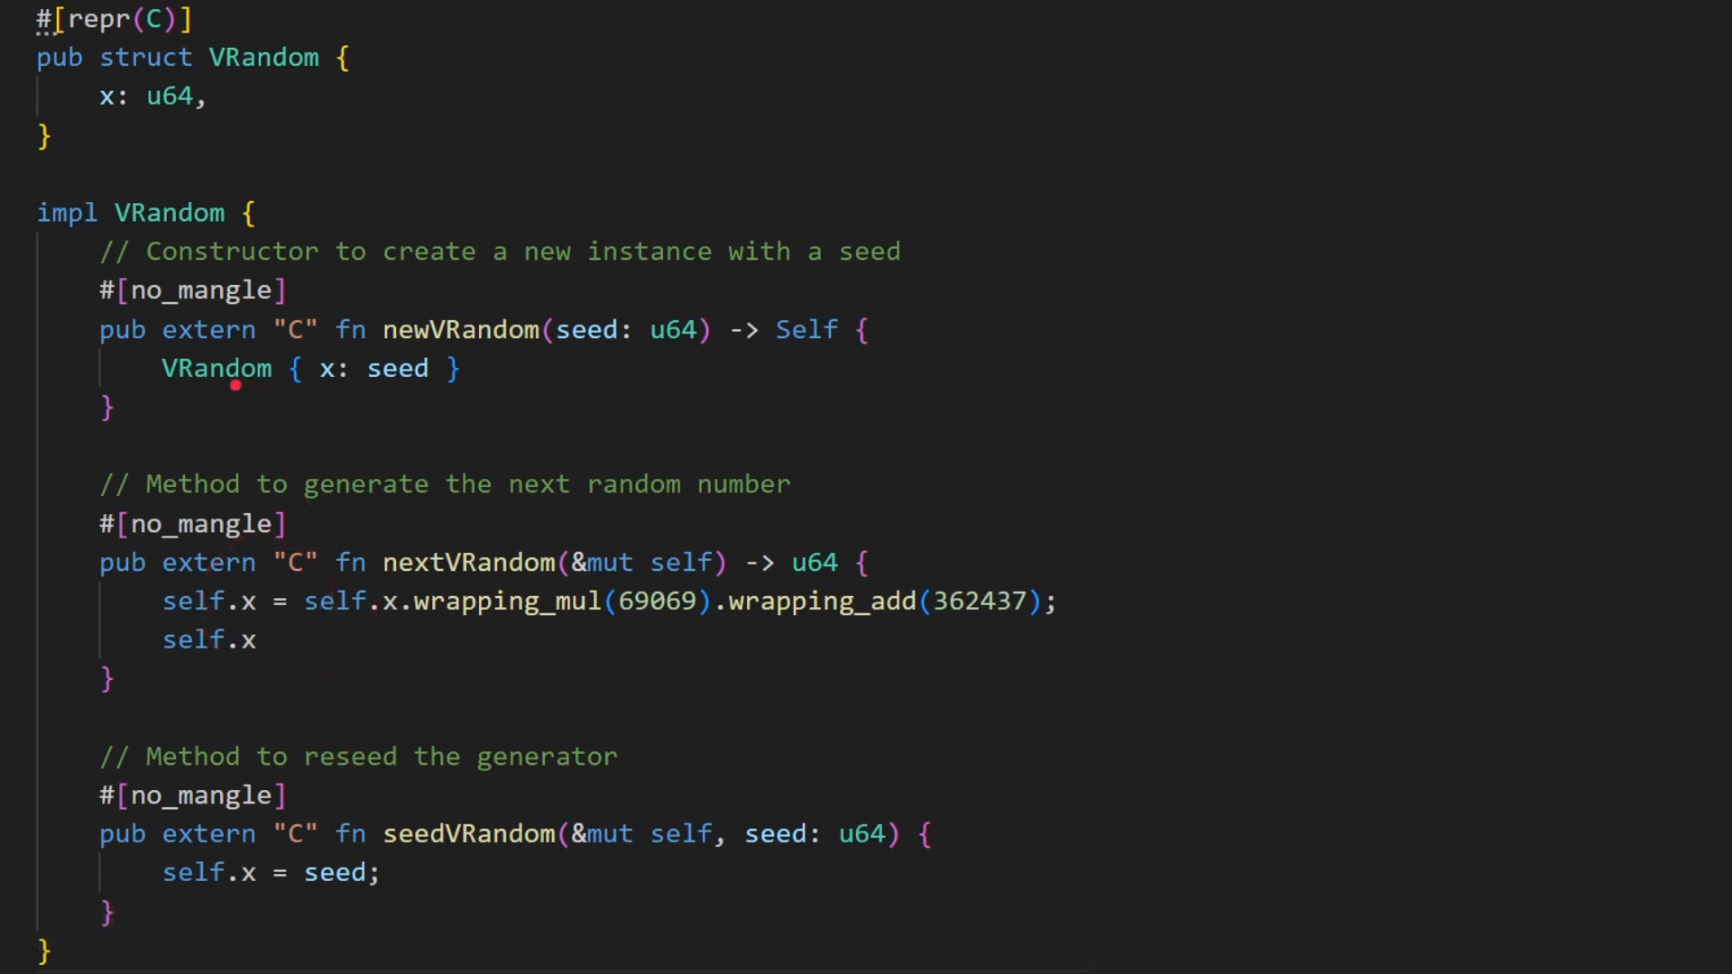
pyautogui.moveTo(368, 614)
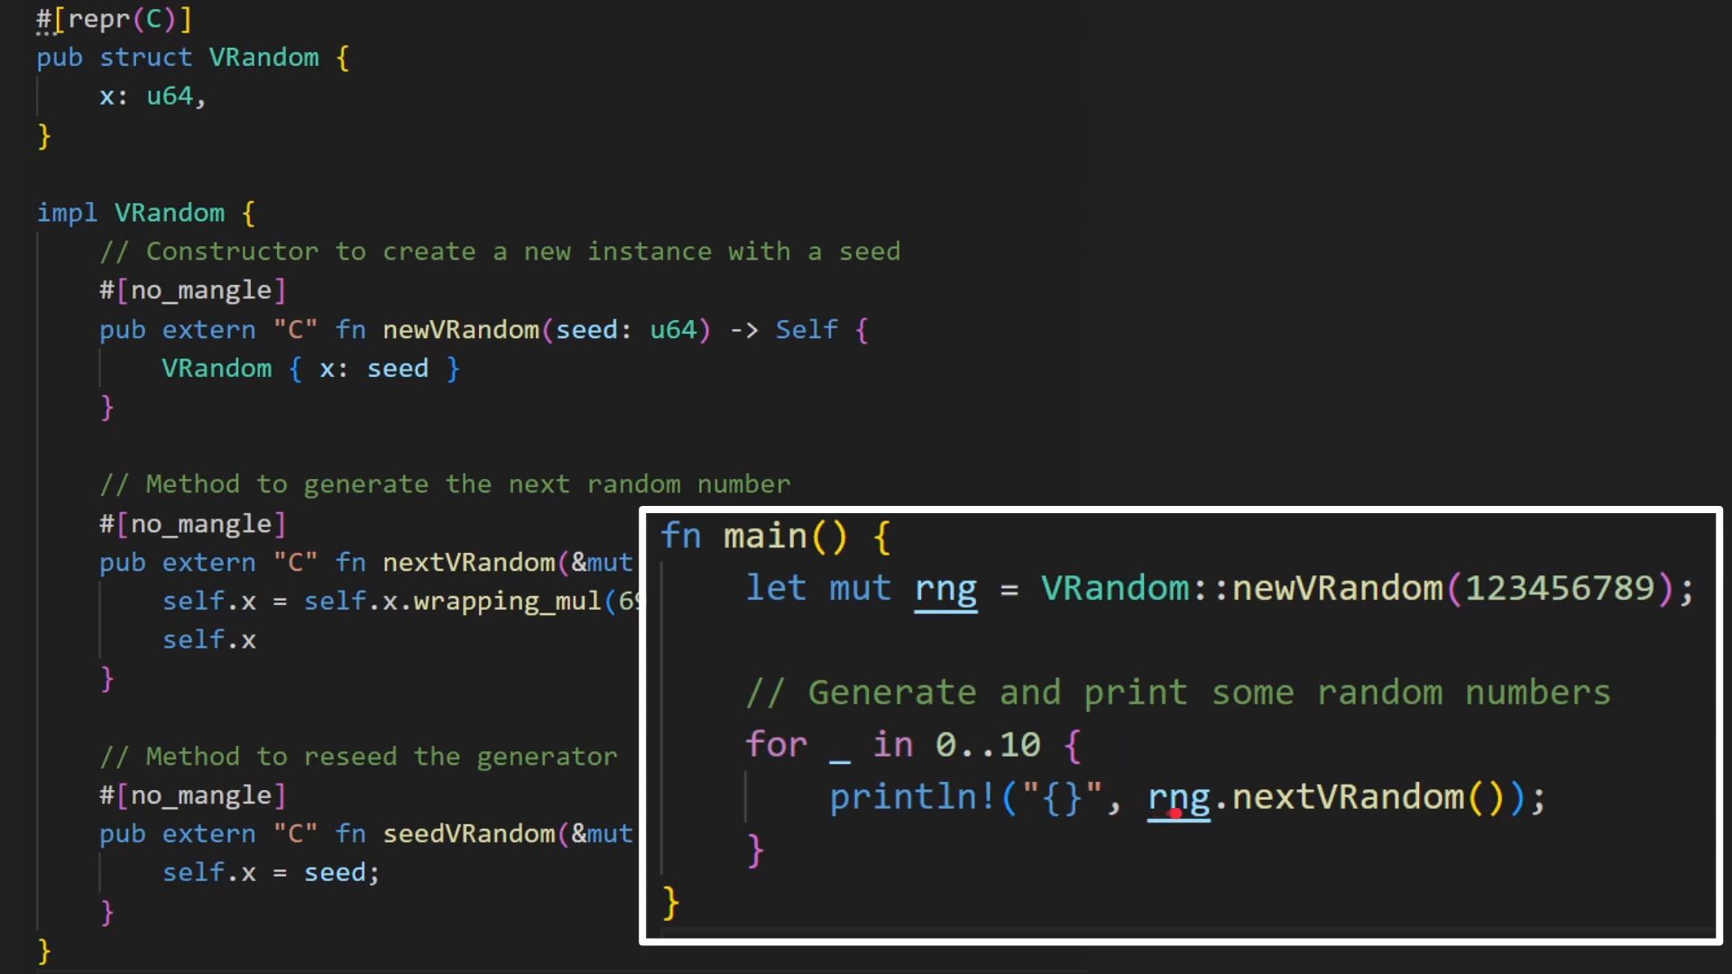
pyautogui.moveTo(1187, 795)
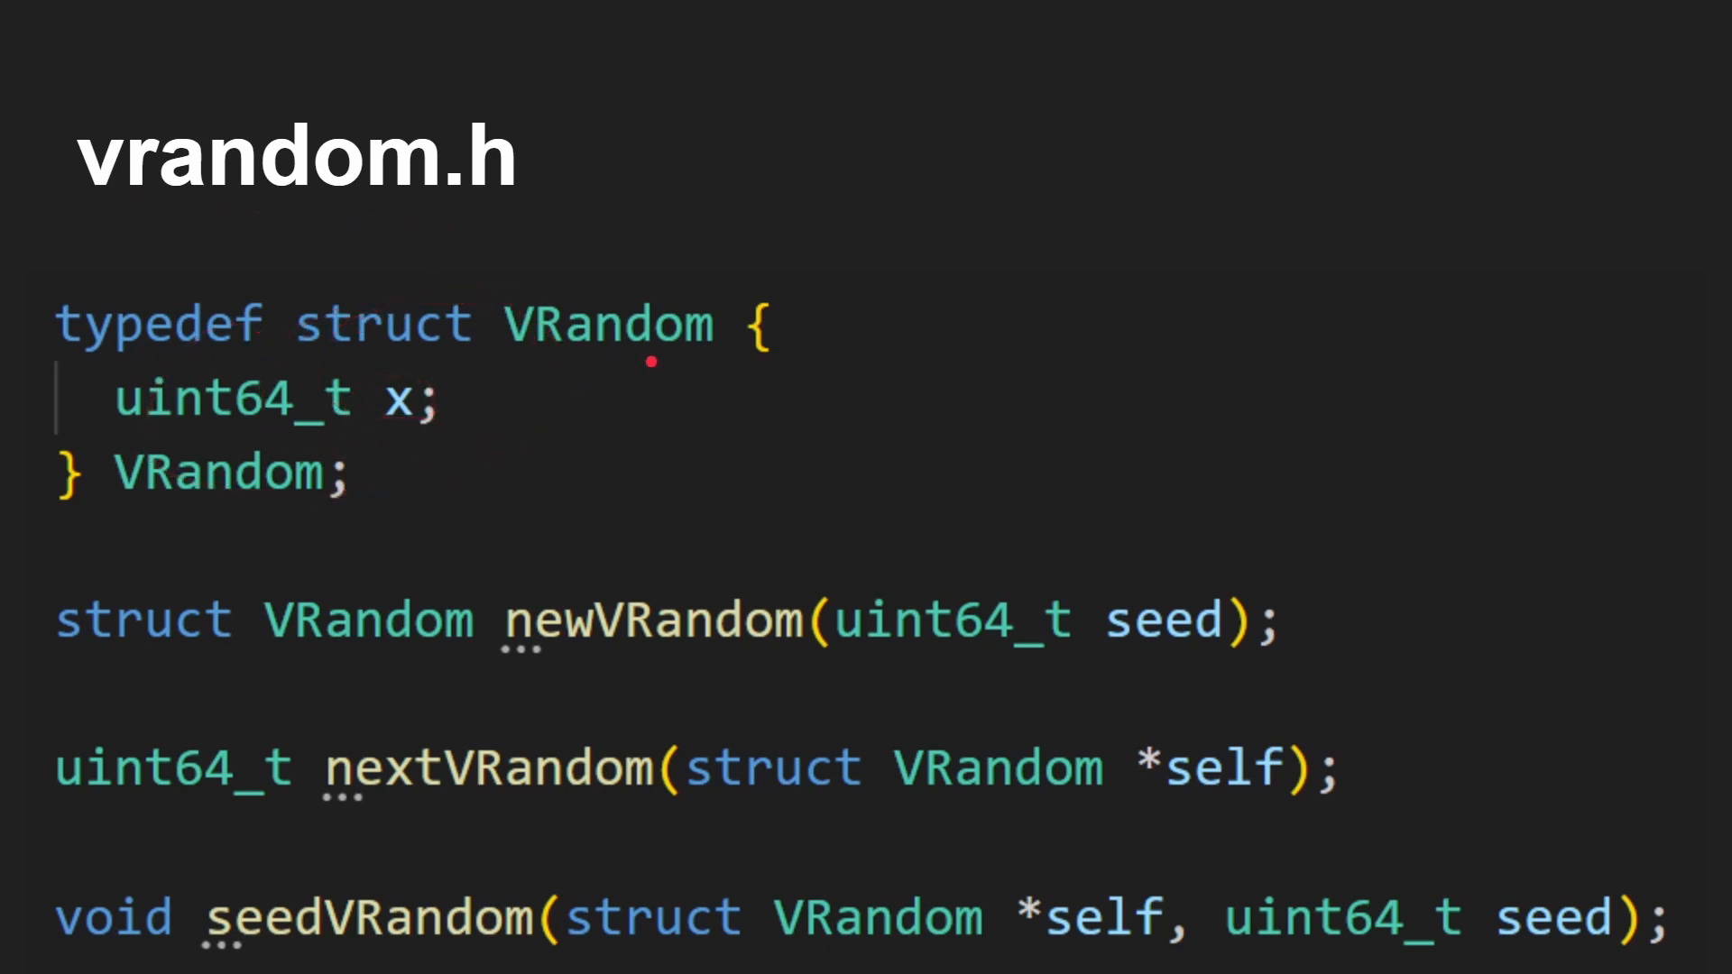
pyautogui.moveTo(702, 626)
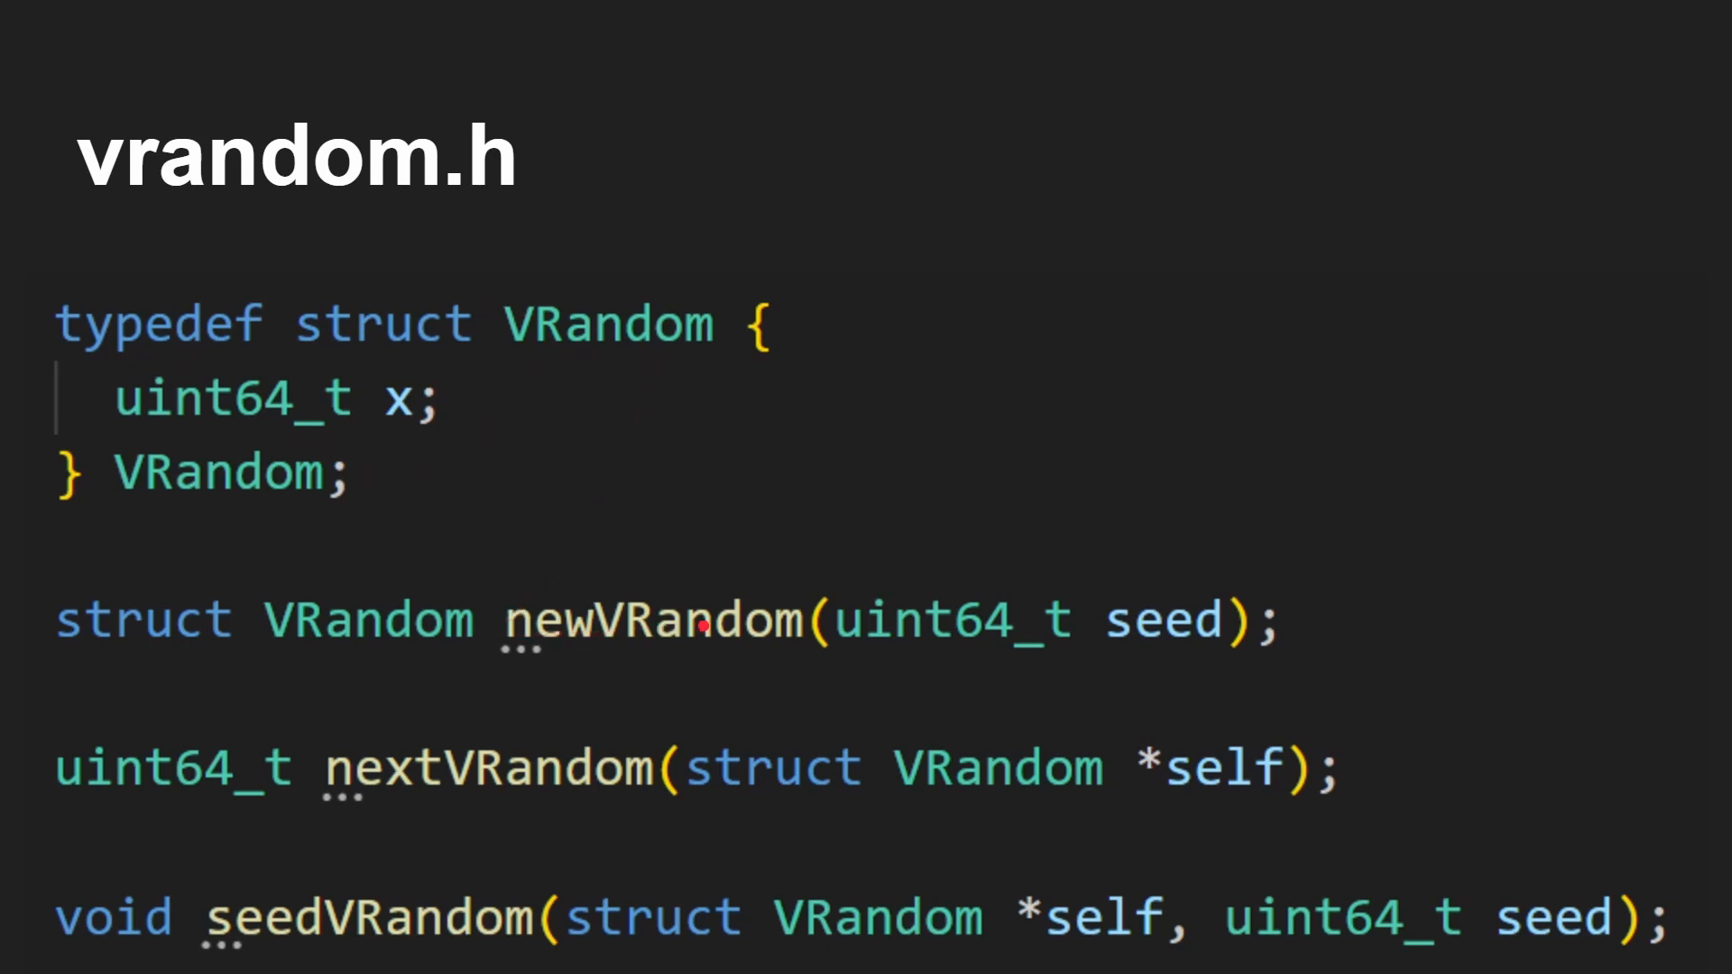